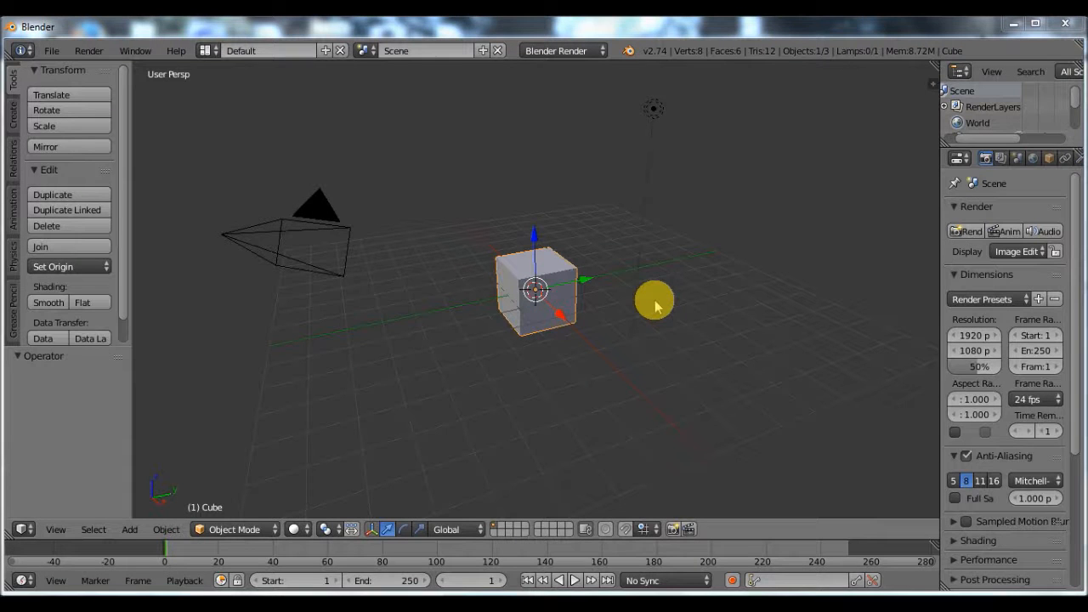
mouse_move(643, 307)
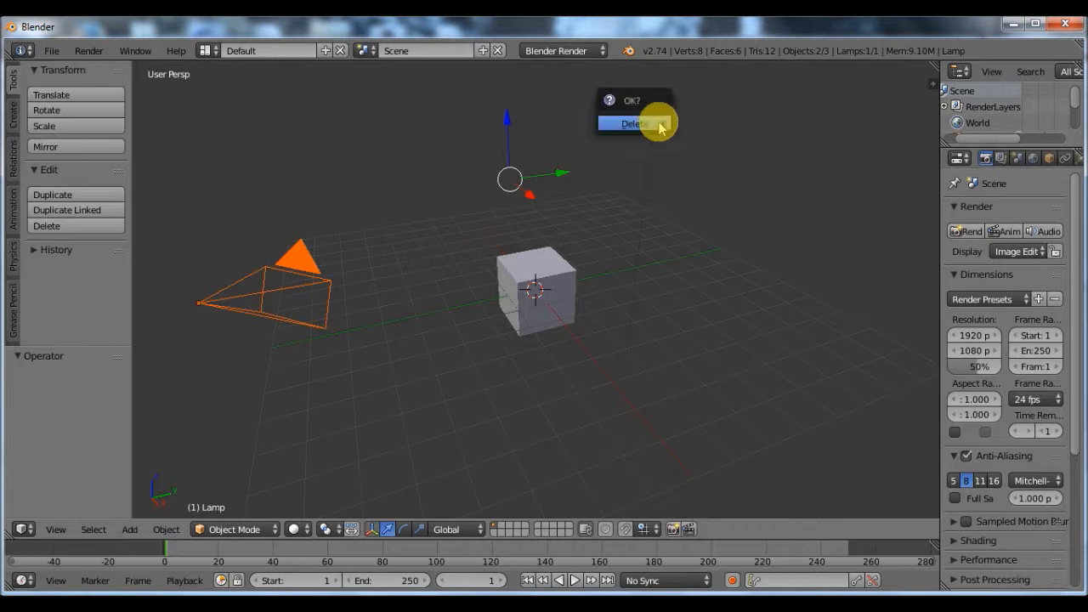
Confirm deleting the remaining camera and lamp so the scene is empty.
click(632, 123)
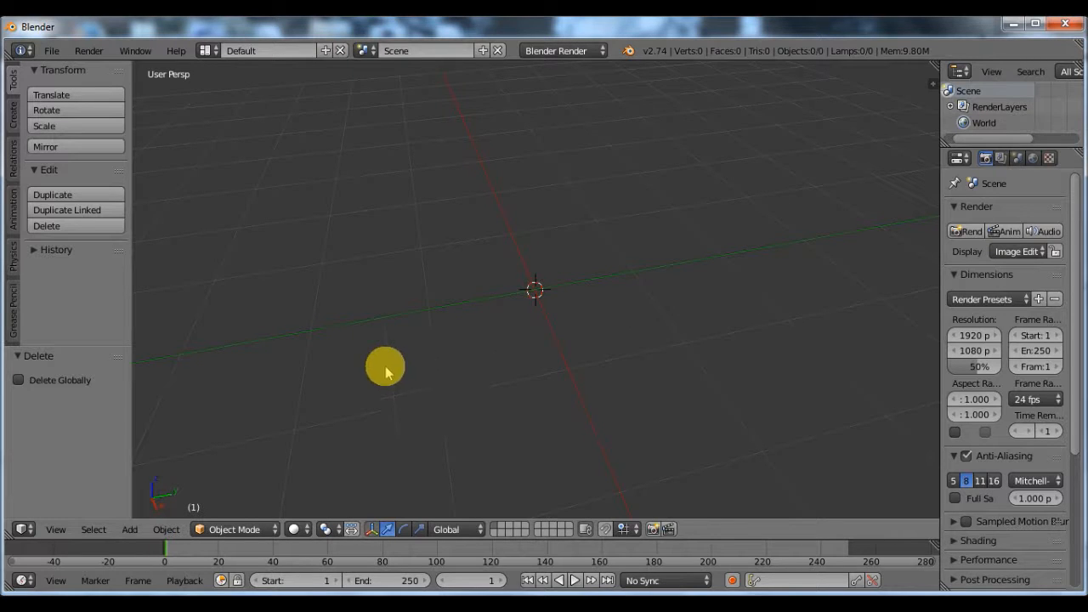
mouse_move(47, 173)
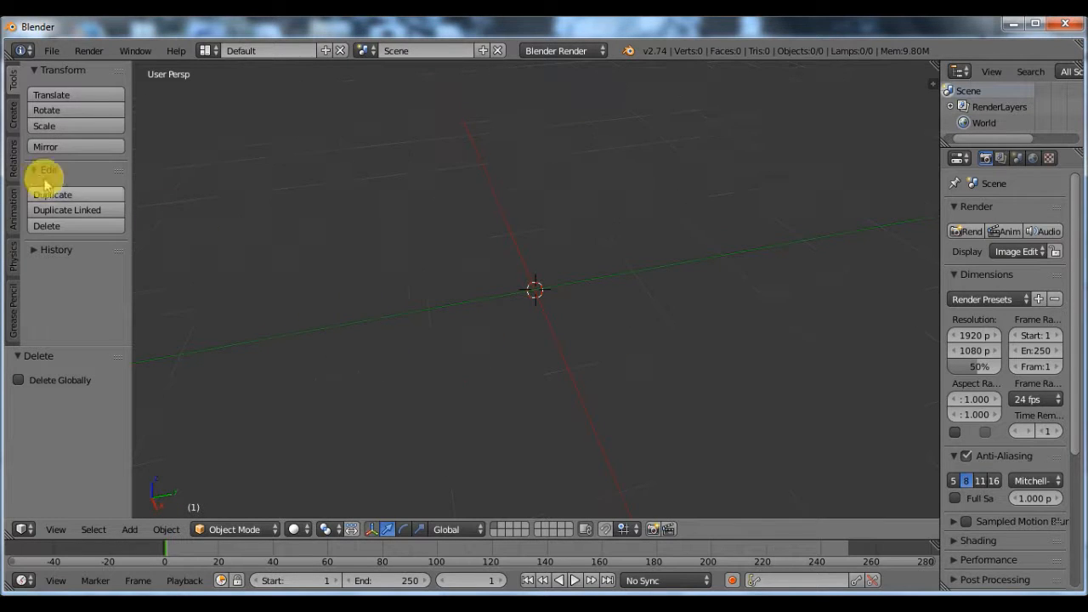
Add a cylinder and reduce its Vertices to 6 to form a hexagonal prism.
click(10, 108)
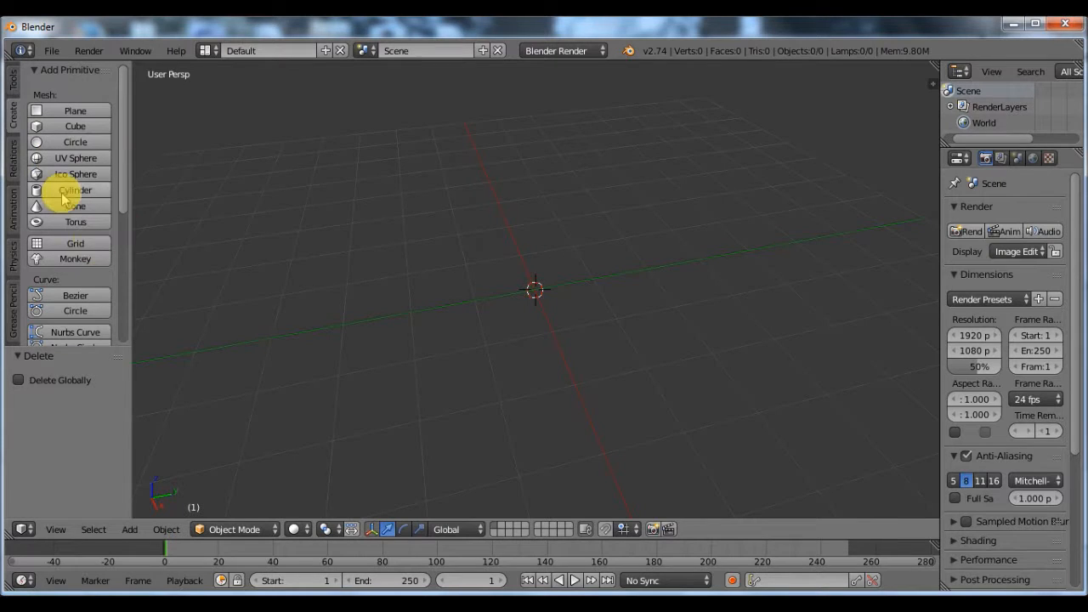
click(75, 190)
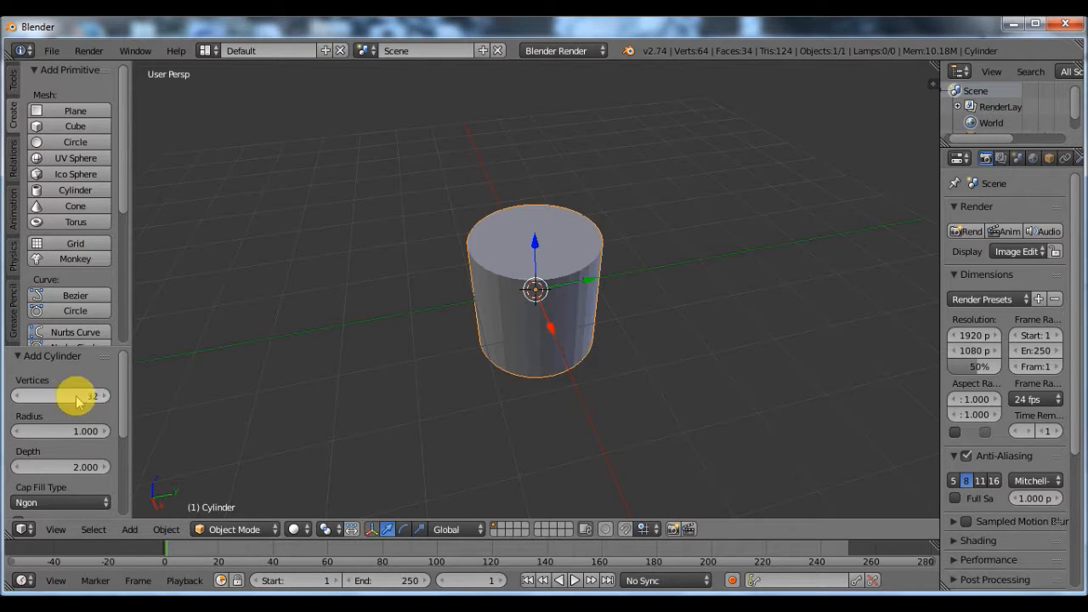
click(60, 395)
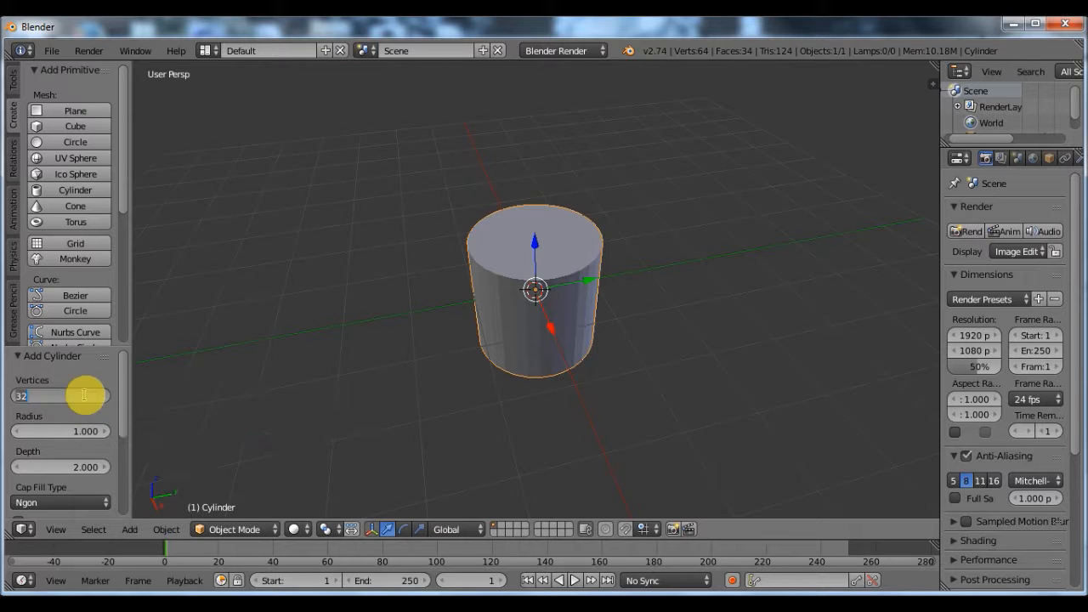
drag(85, 394, 34, 394)
text(6)
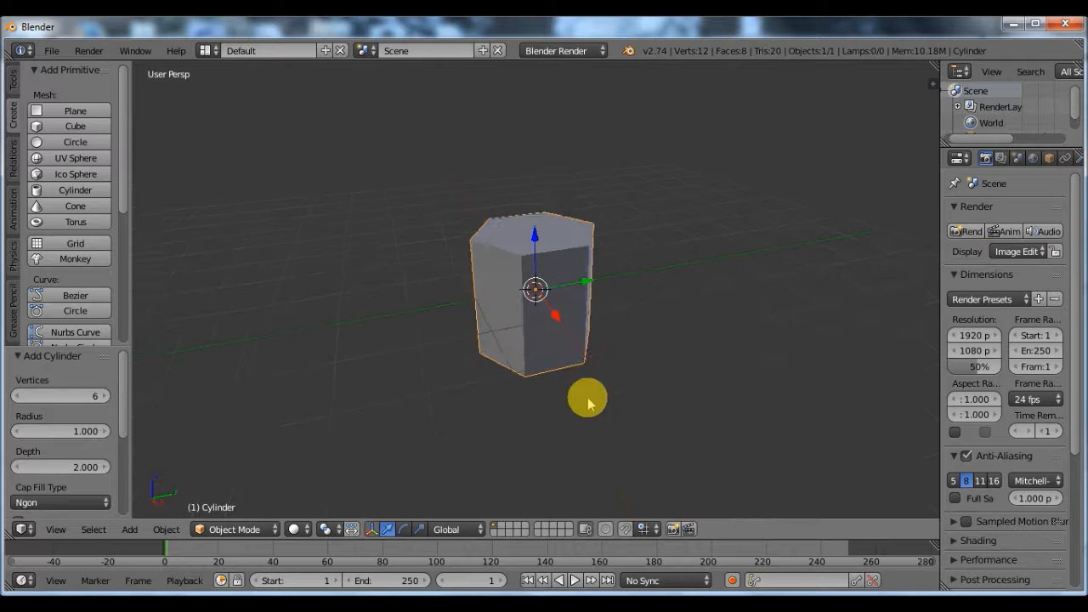
mouse_move(399, 528)
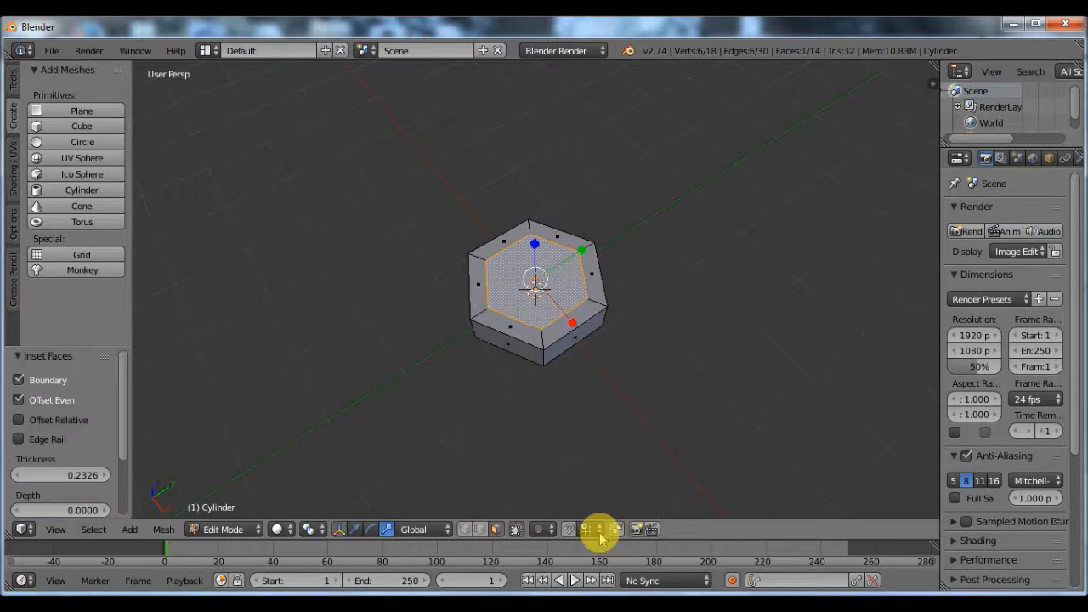
mouse_move(578, 272)
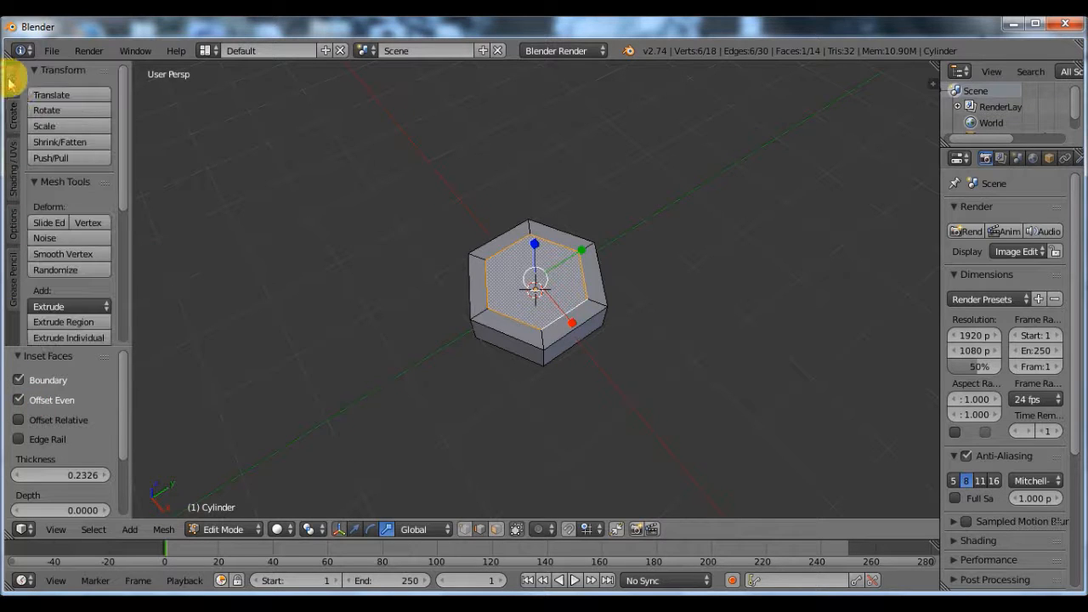
Subdivide the inset top face and select its inner ring of vertices.
scroll(down, 3)
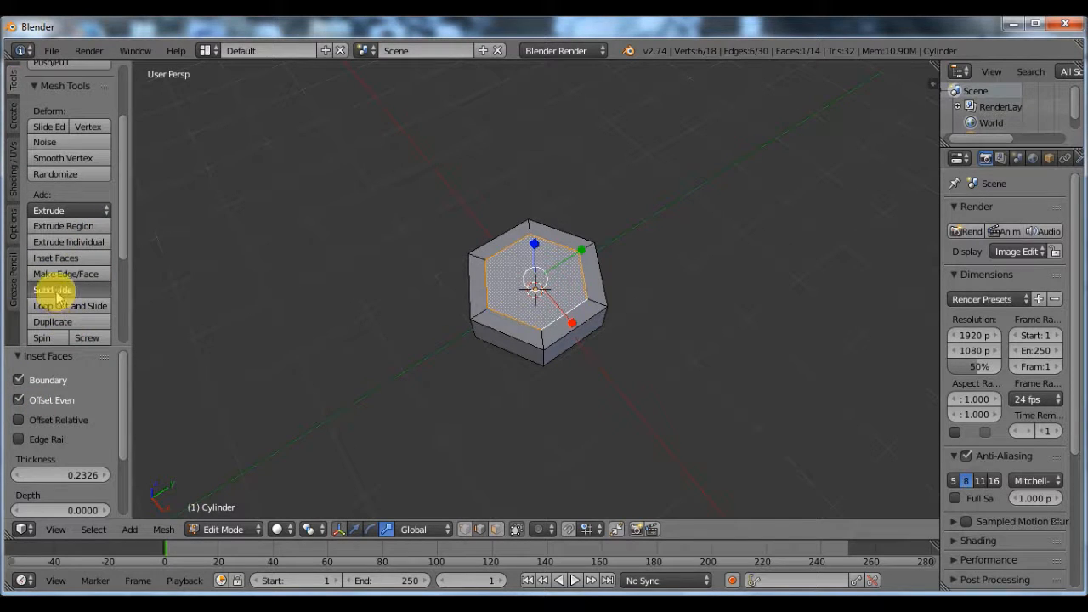
click(52, 289)
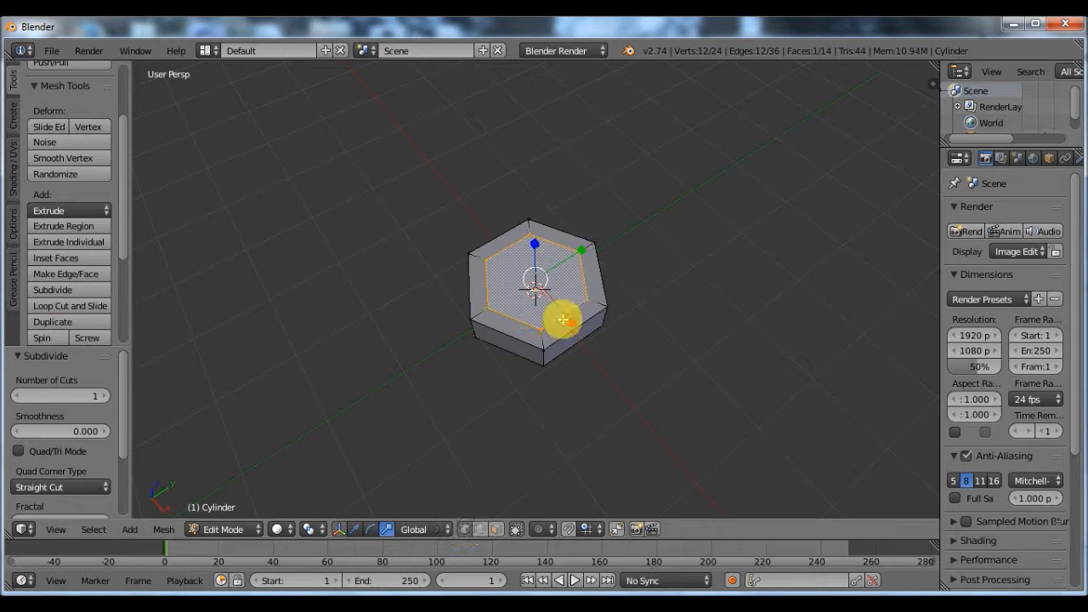
click(531, 248)
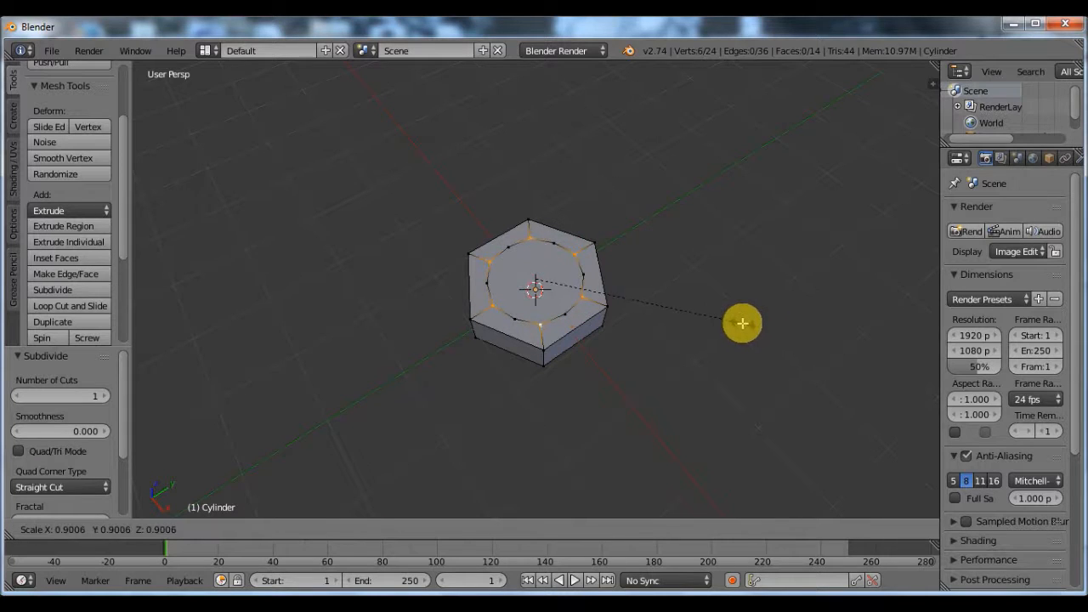
mouse_move(729, 312)
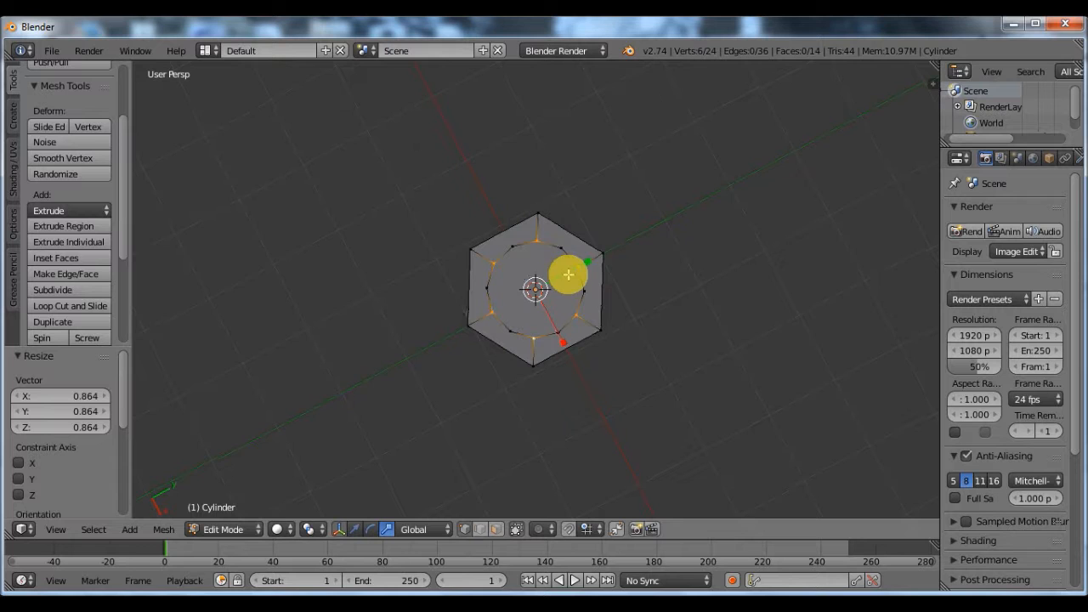
drag(568, 274, 673, 269)
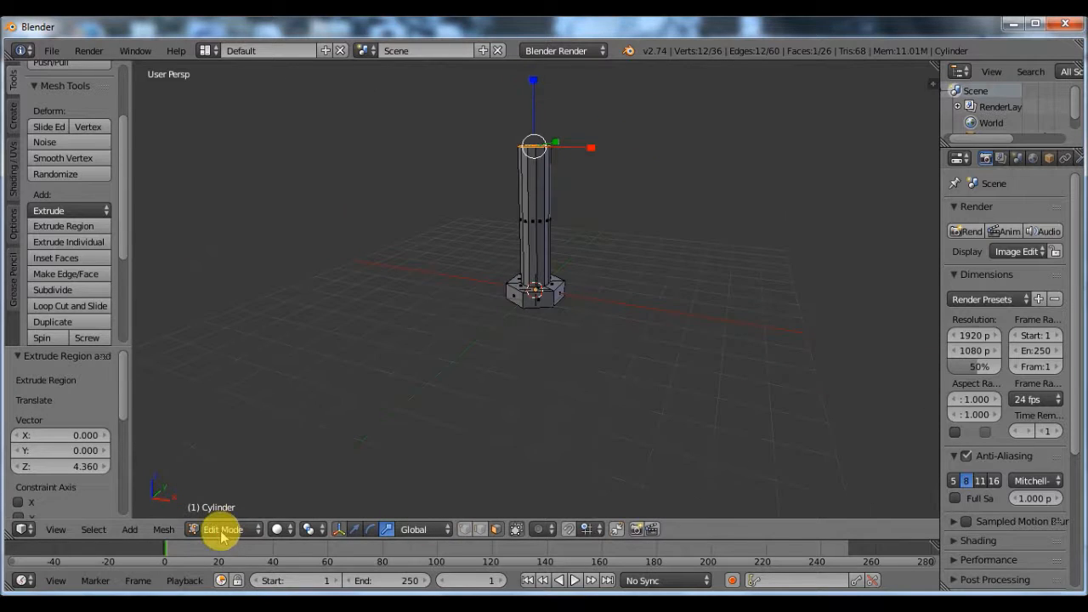
Return to Object Mode with the extruded shaft and head as one object.
click(222, 529)
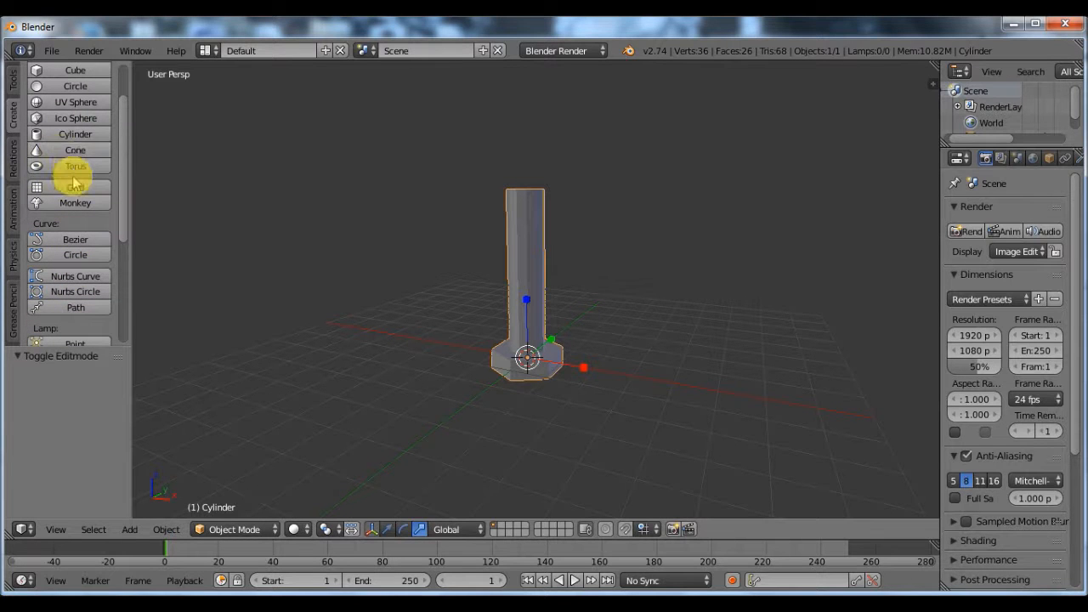
Add a torus at the shaft base with 3 minor segments and edit its major segment count.
click(75, 166)
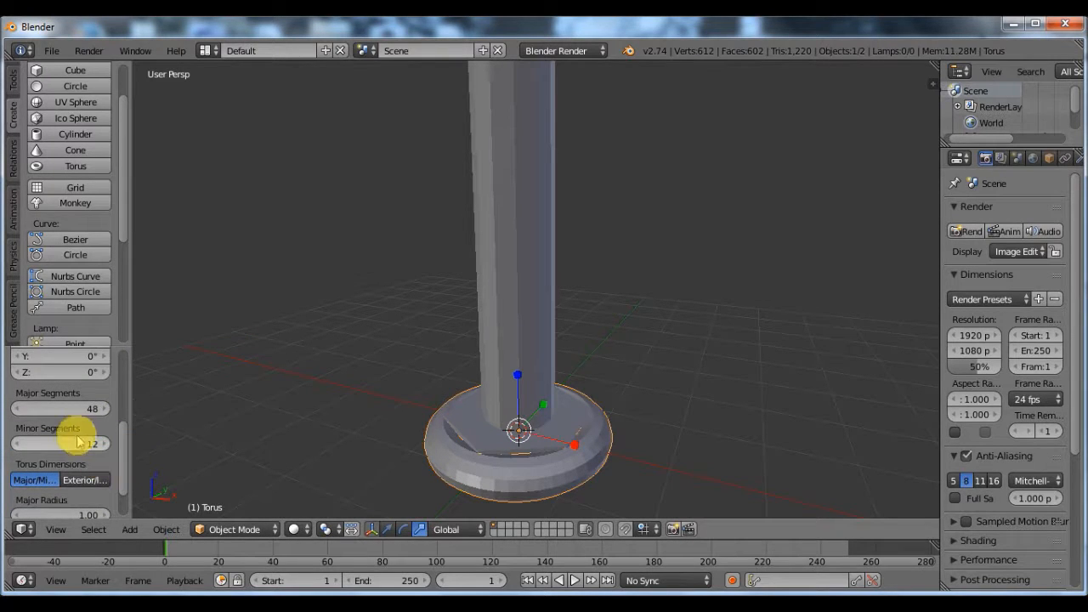
click(60, 442)
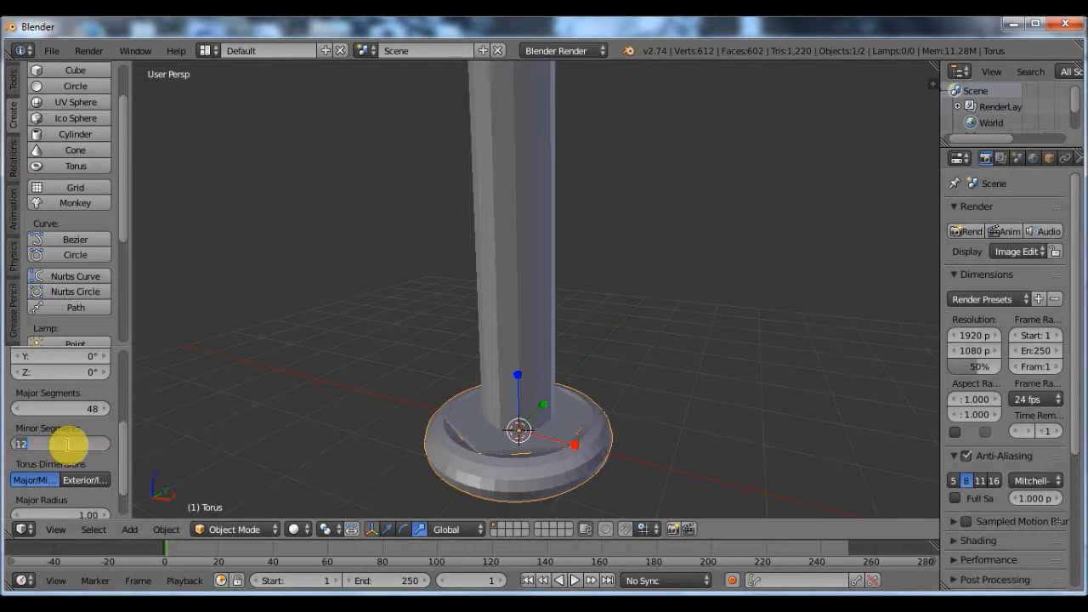
drag(59, 442, 25, 442)
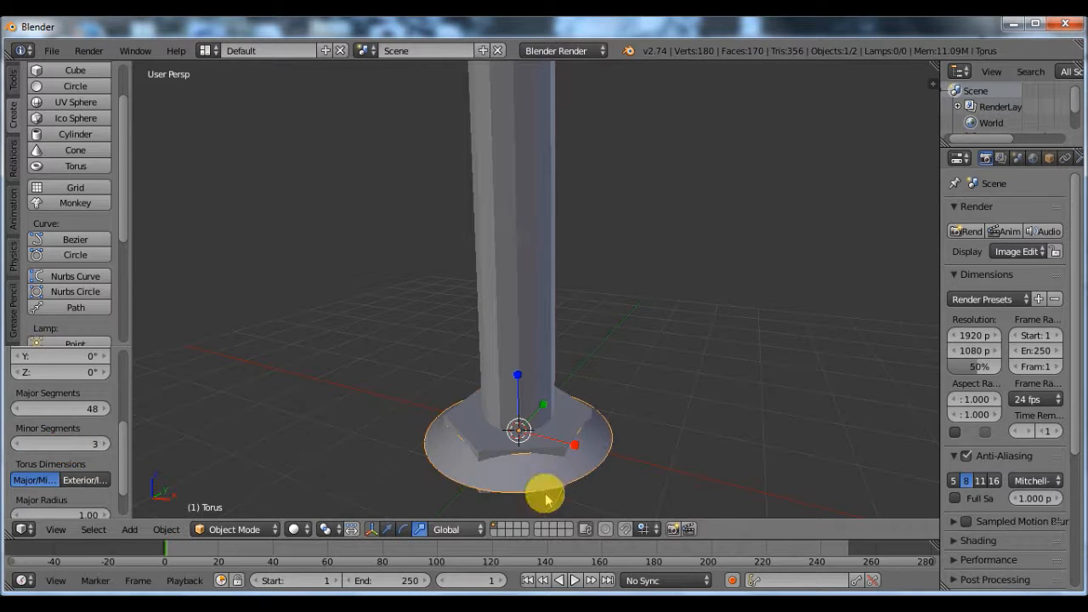
drag(544, 496, 621, 438)
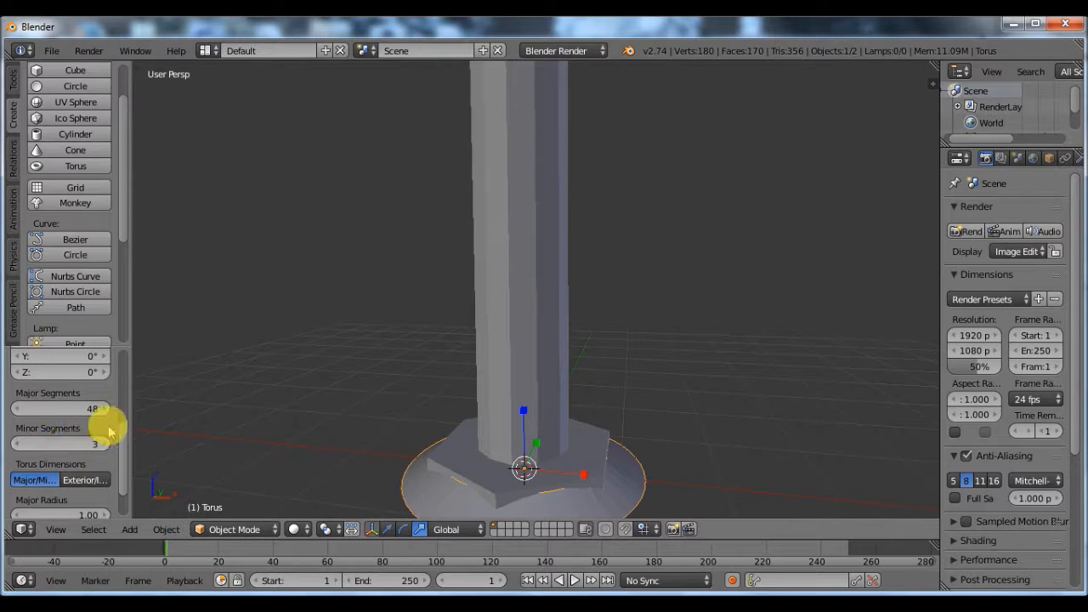
click(59, 408)
text(6)
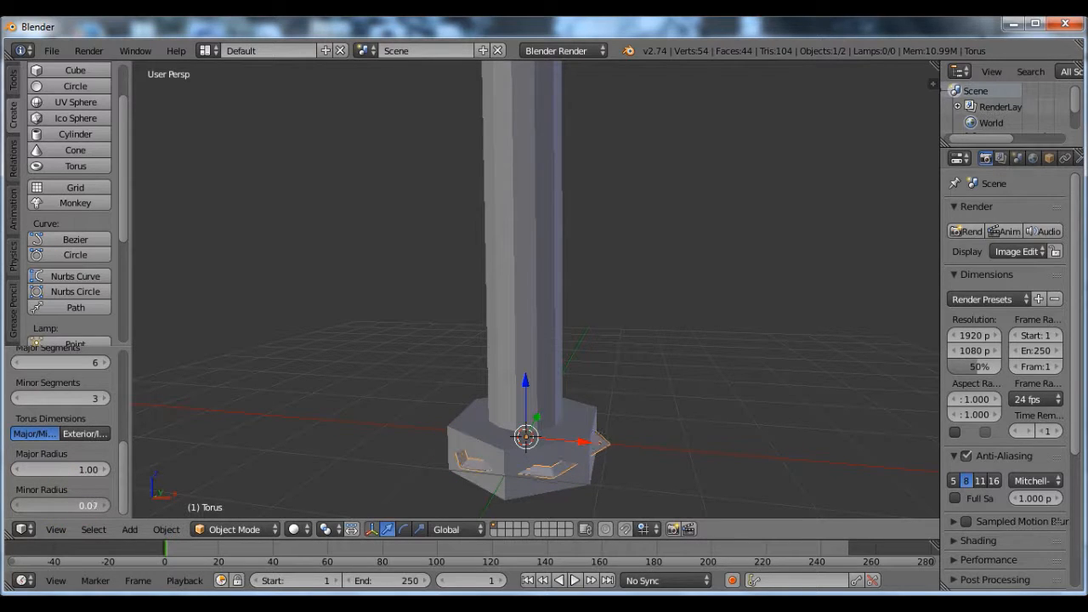
mouse_move(525, 383)
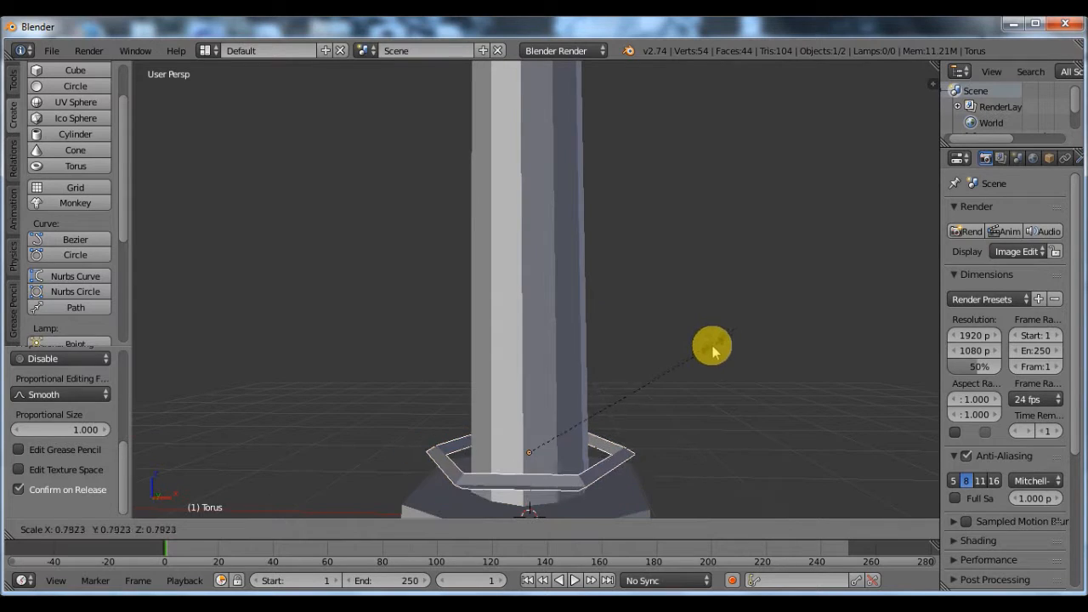
mouse_move(643, 369)
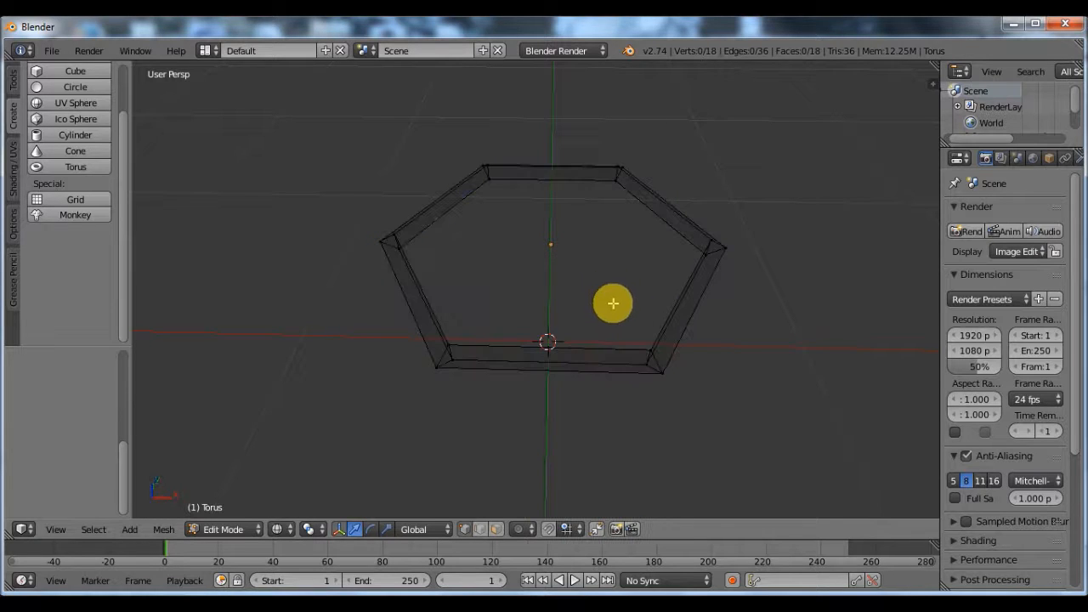
Shrink the selection with Select > Less to a single cross-section of the ring.
drag(612, 303, 520, 421)
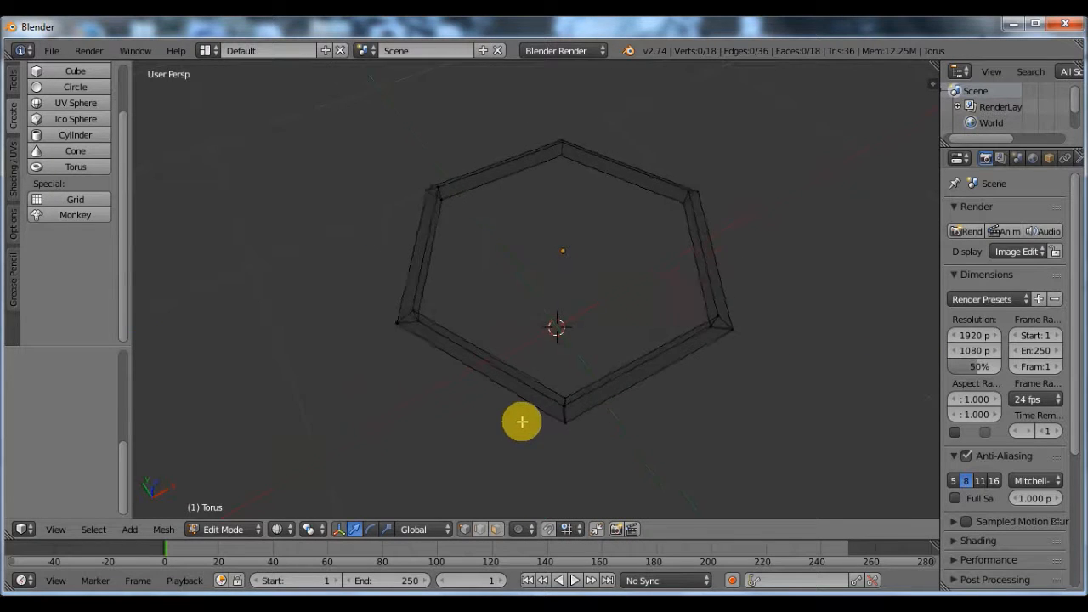
drag(520, 421, 578, 364)
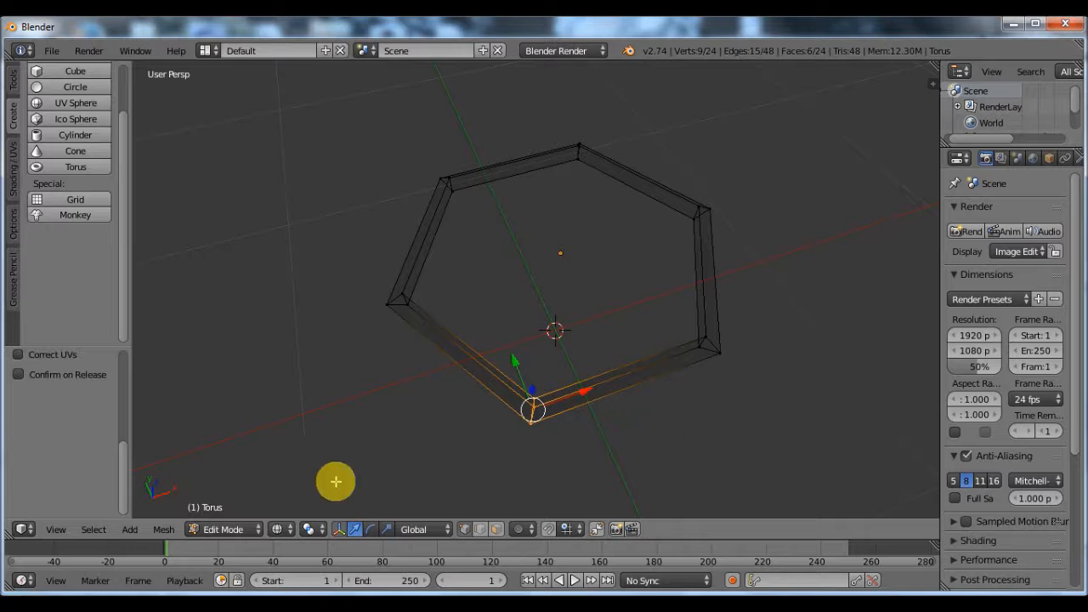
click(92, 528)
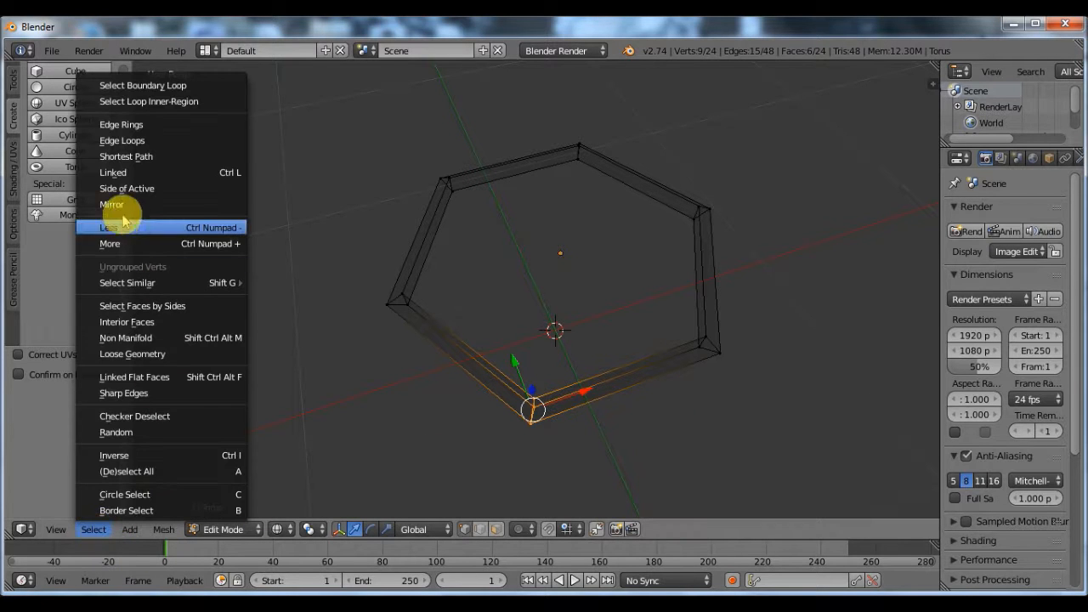
click(109, 228)
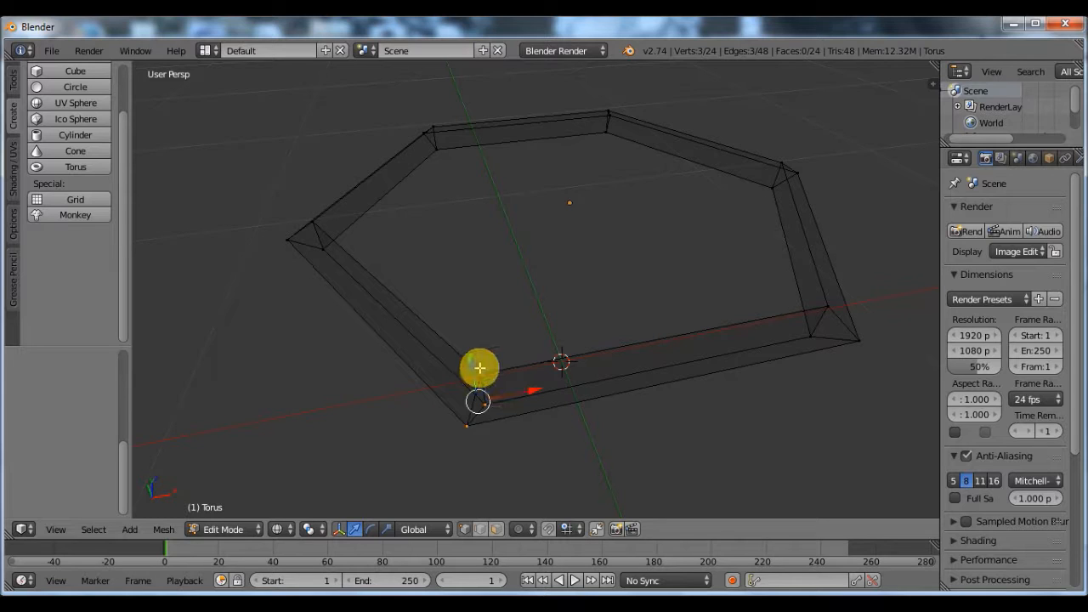
mouse_move(371, 341)
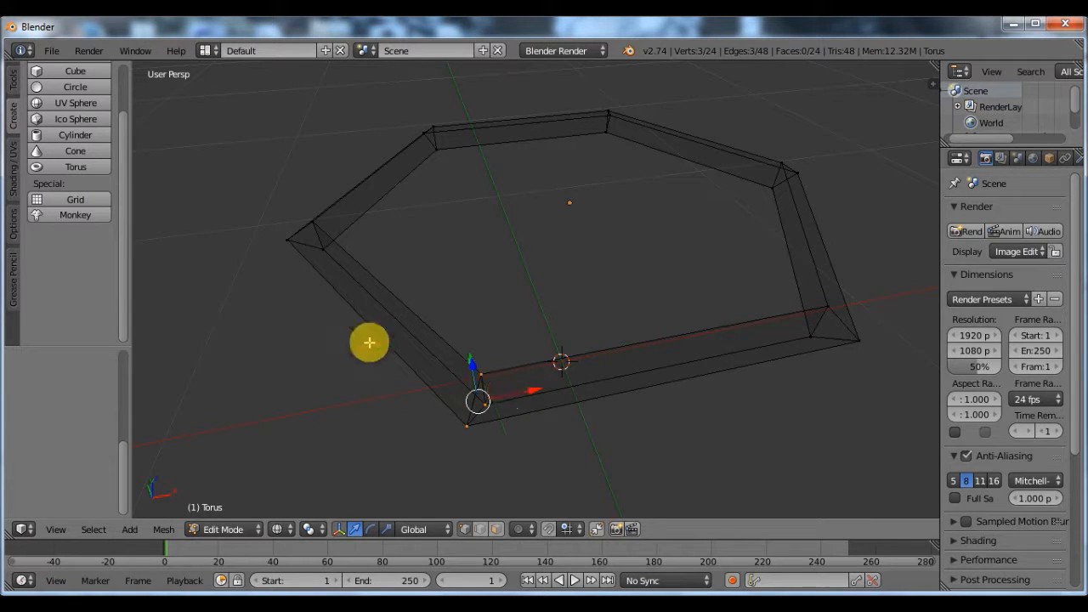
Delete those vertices, breaking the torus ring open.
key(x)
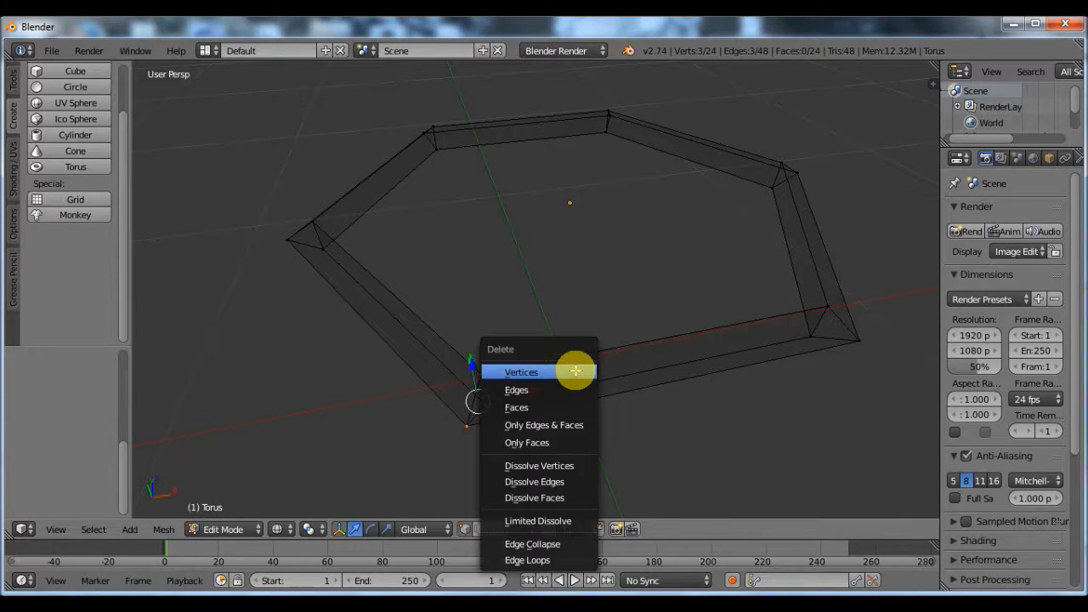
click(520, 370)
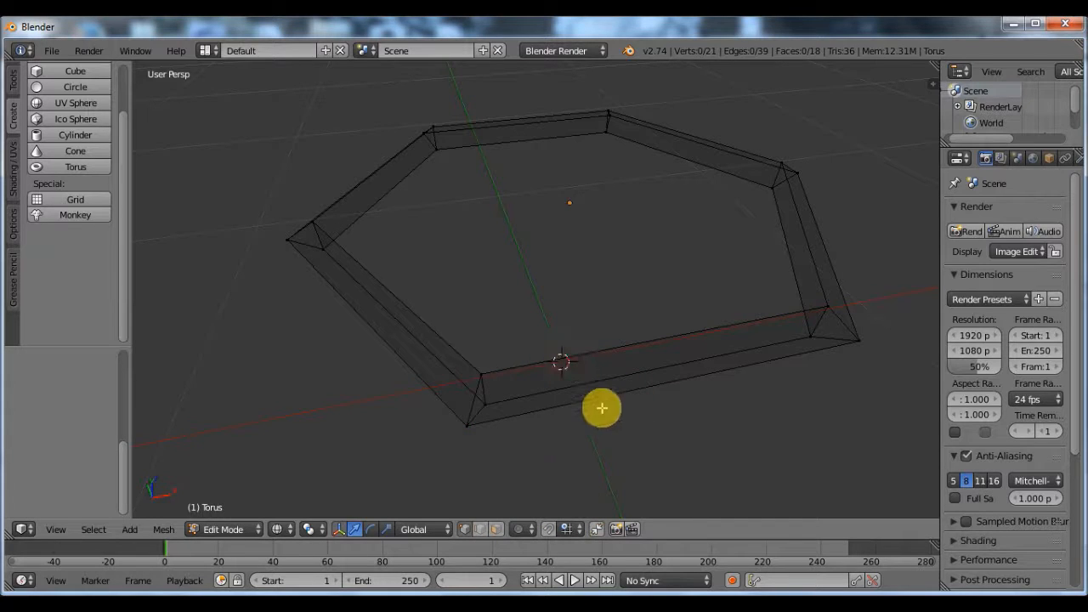
mouse_move(465, 442)
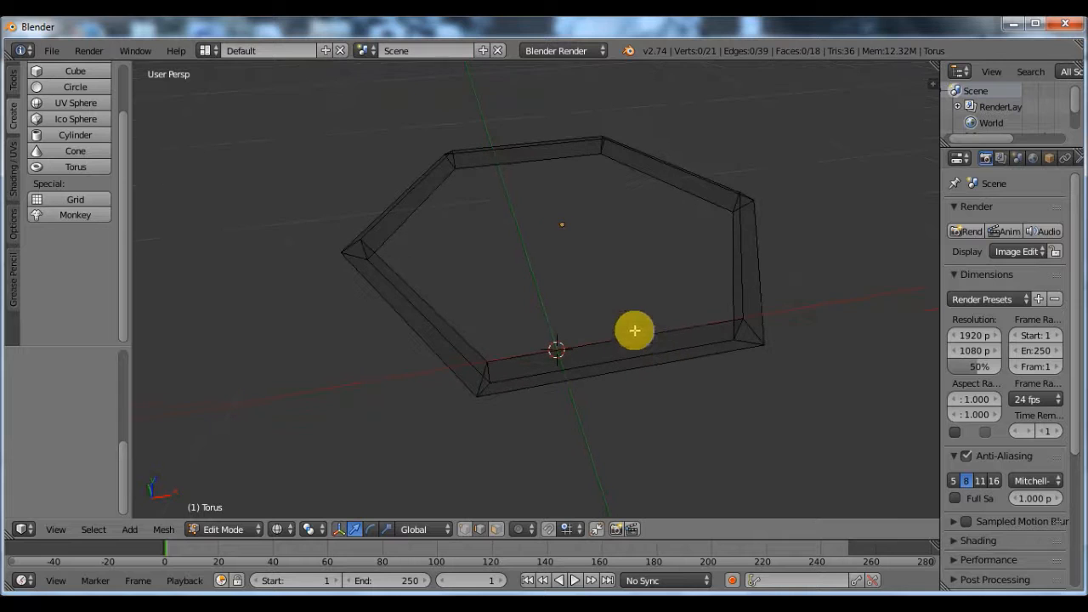
mouse_move(557, 421)
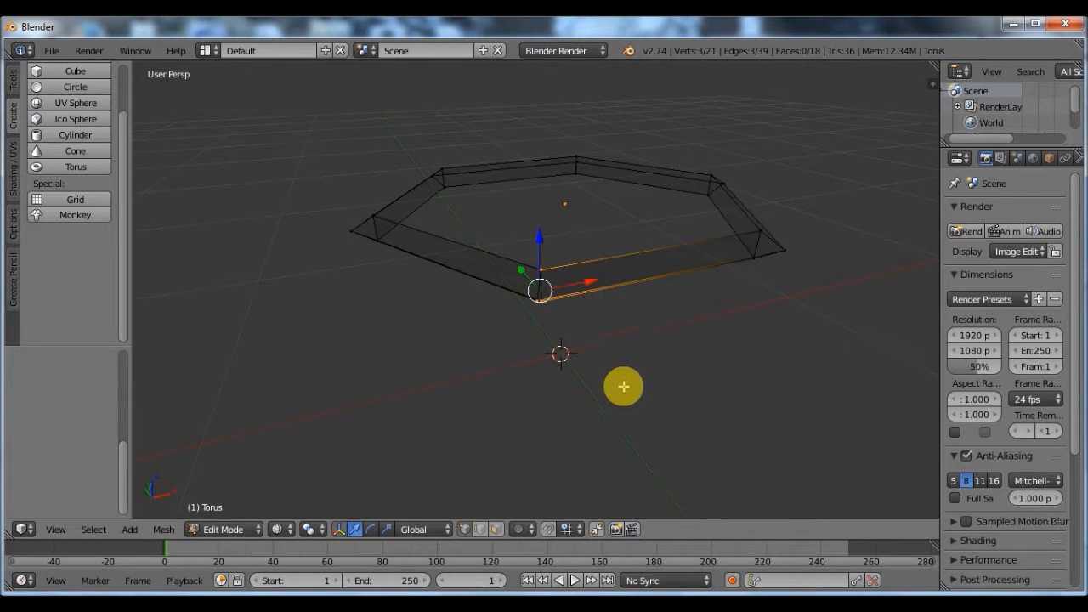
Raise the three end vertices of the open ring along Z above the loop.
drag(622, 387, 466, 243)
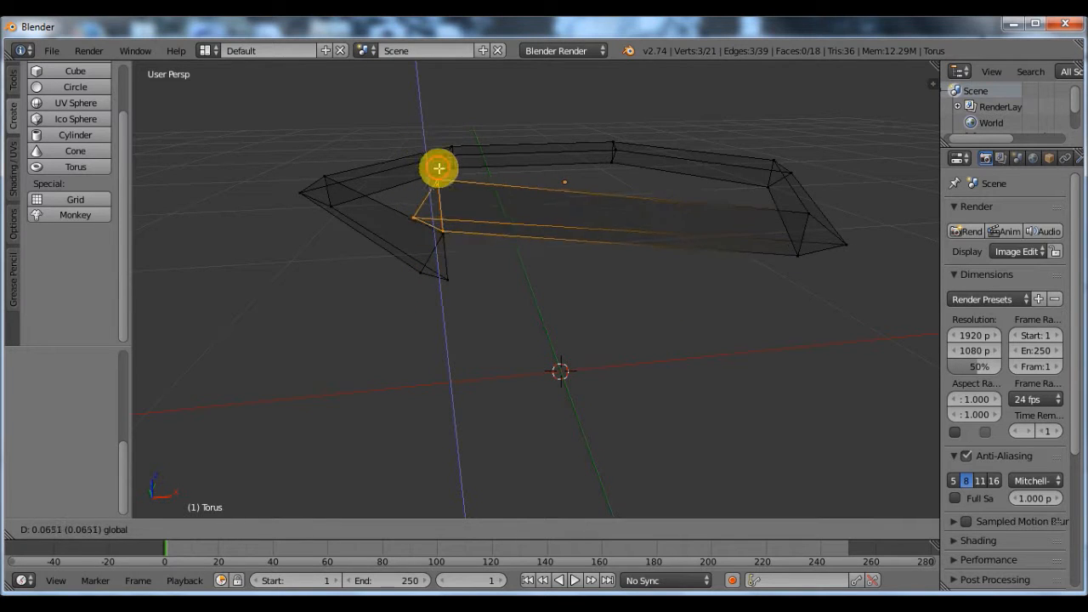
drag(438, 168, 444, 163)
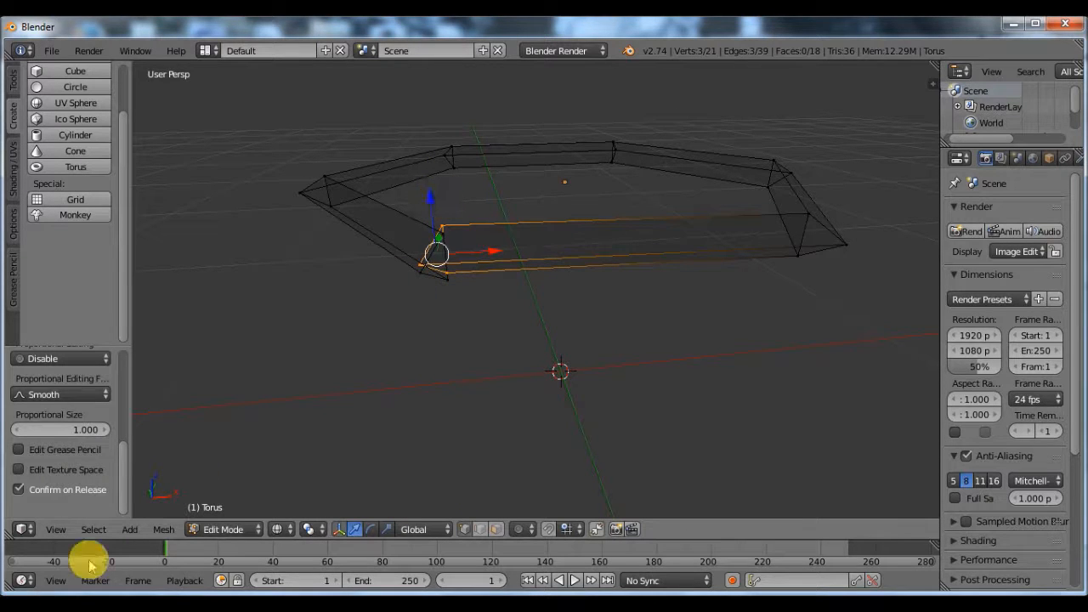
Grow the selection by one section with Select > More and lift it higher.
click(92, 528)
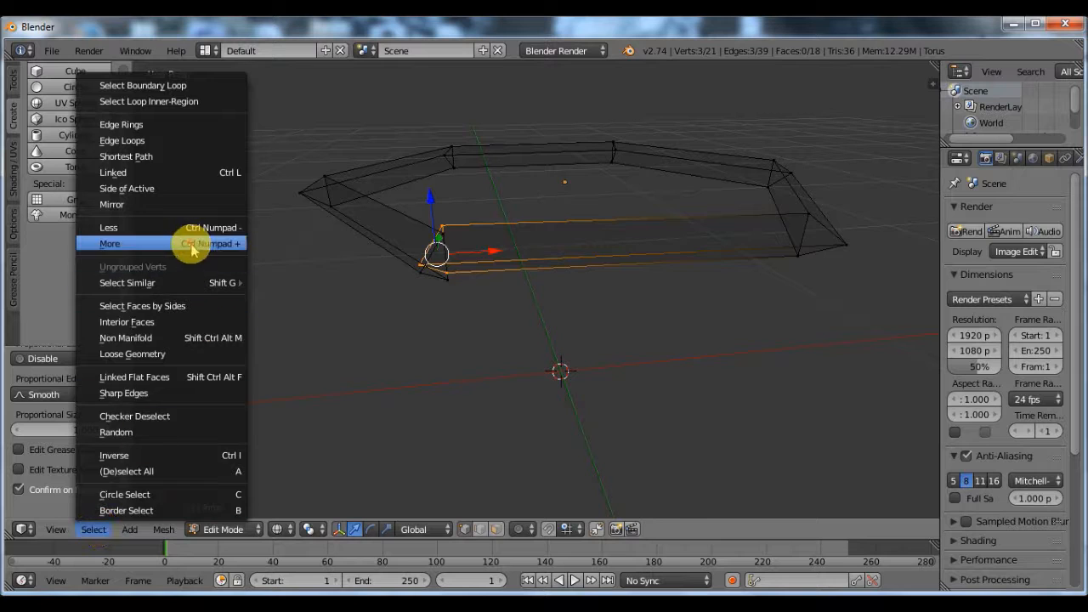
click(109, 245)
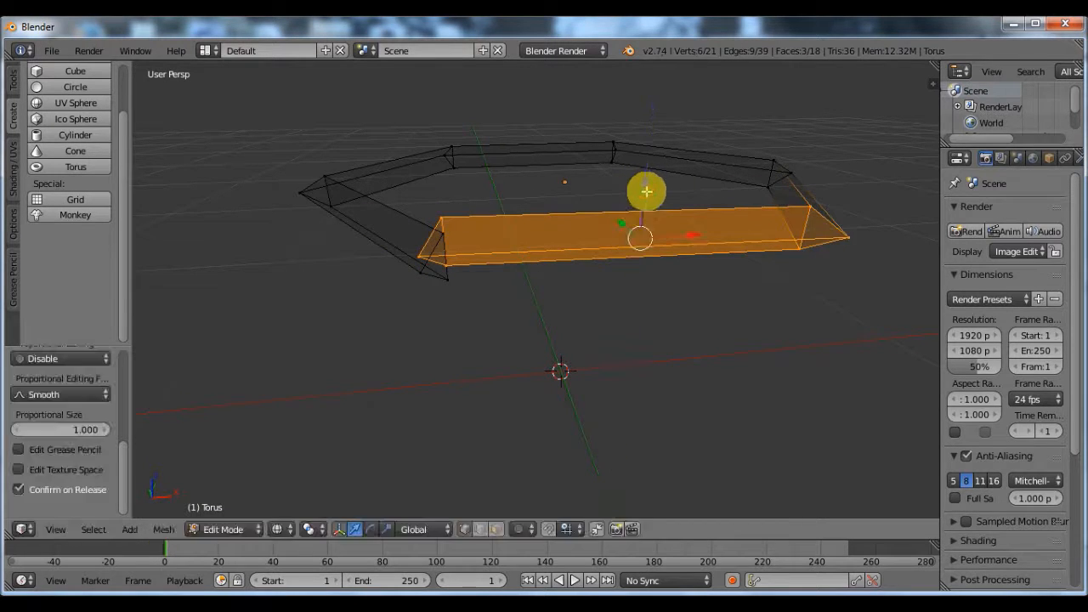
click(92, 529)
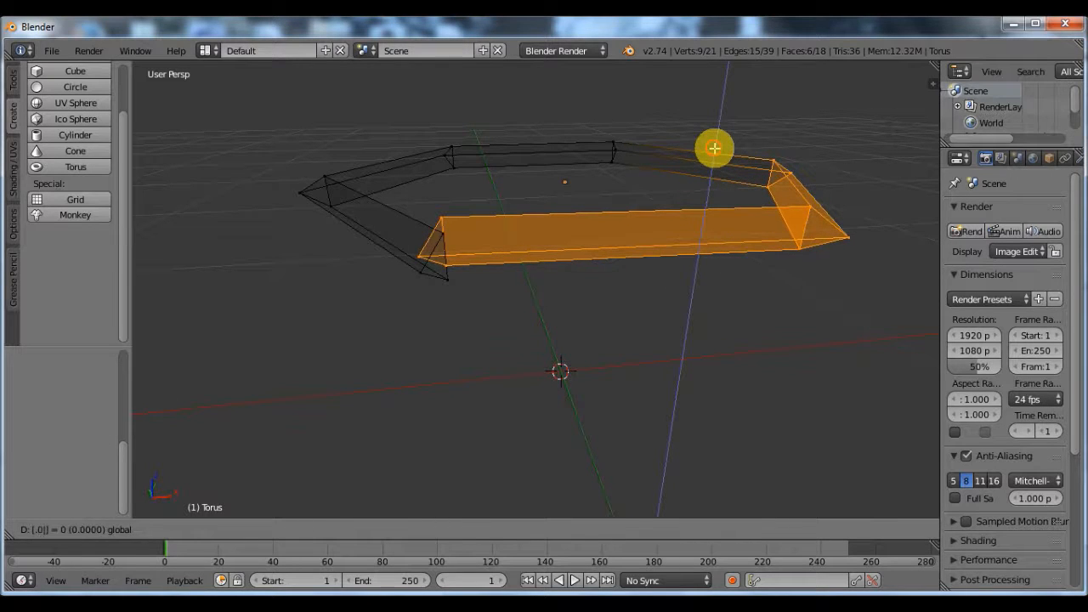
click(95, 529)
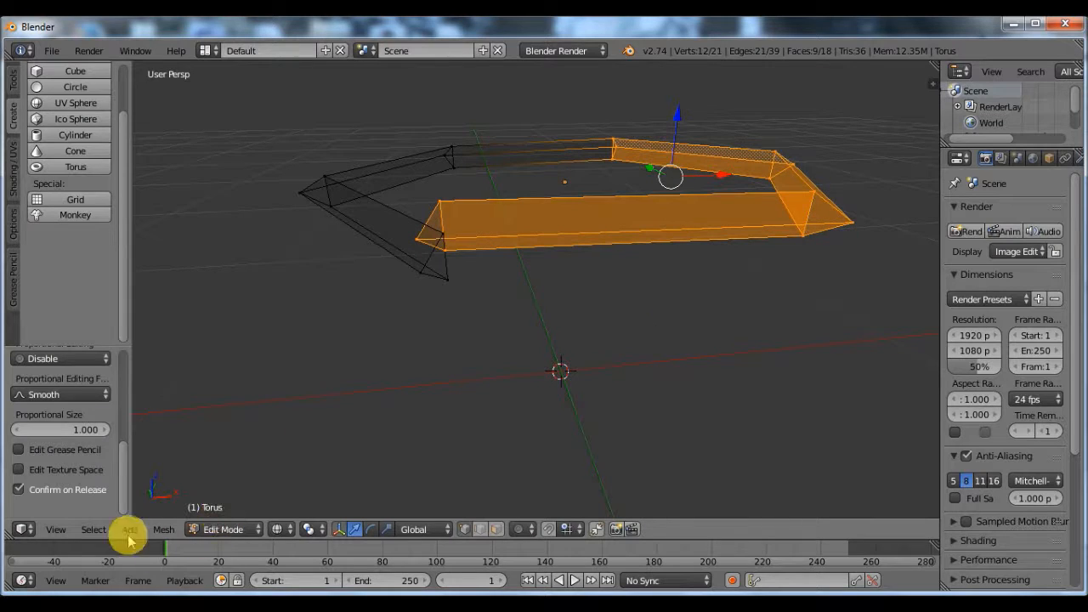
Grow the selection further around the ring, then invert the selected vertices.
click(92, 529)
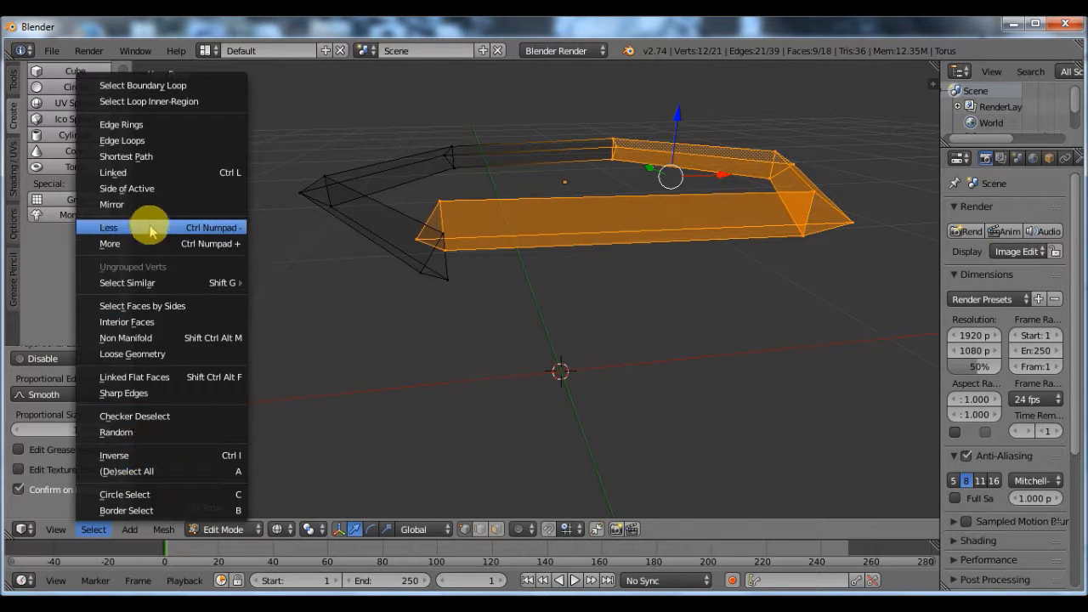
click(109, 228)
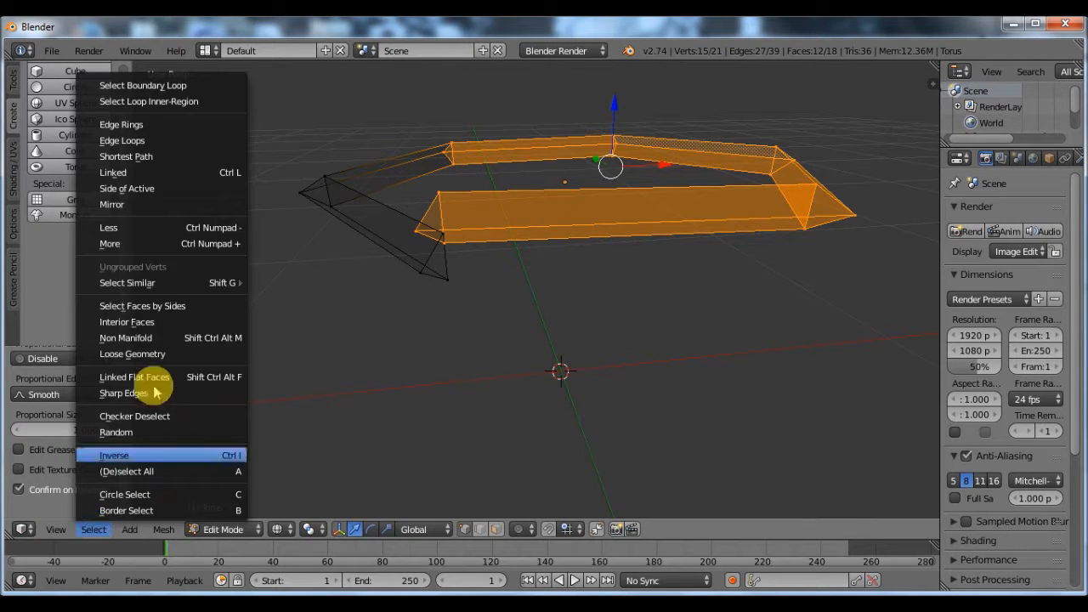
click(114, 456)
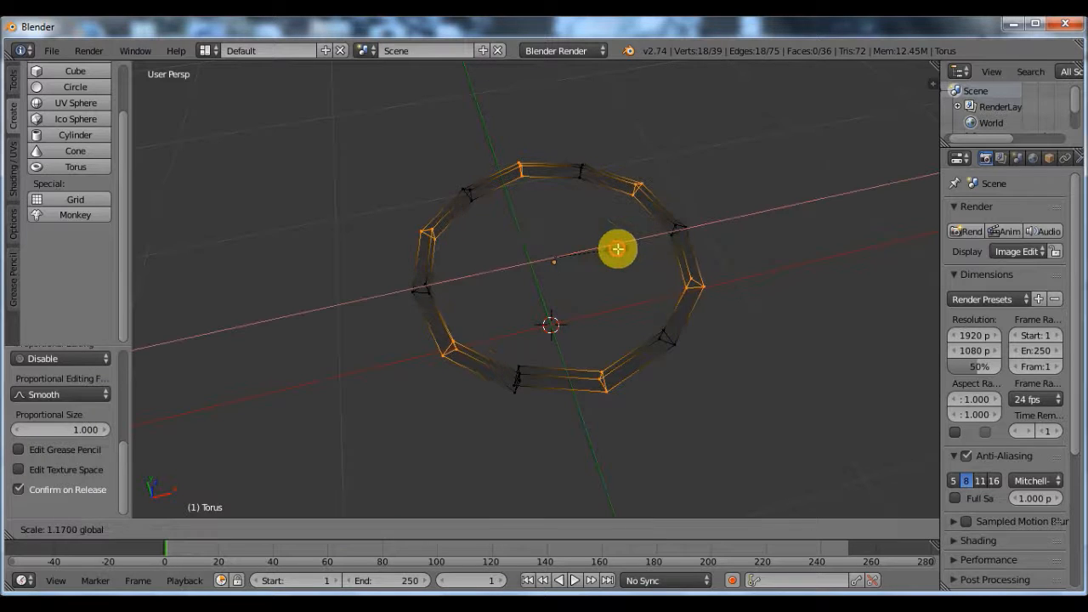
mouse_move(615, 248)
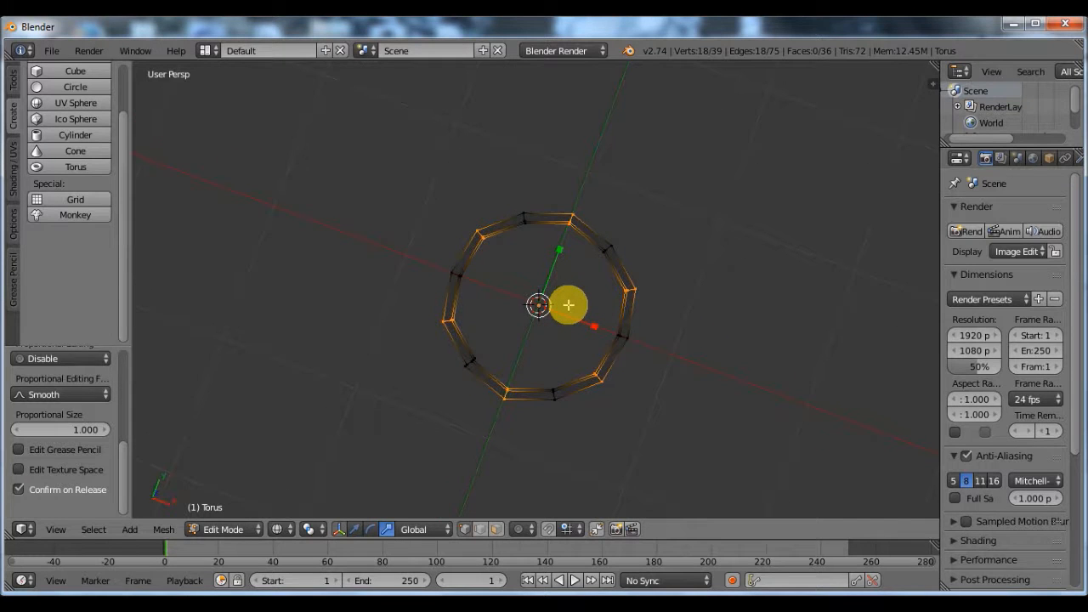
Orbit around the completed thread ring scaled to 1.17.
drag(568, 304, 446, 405)
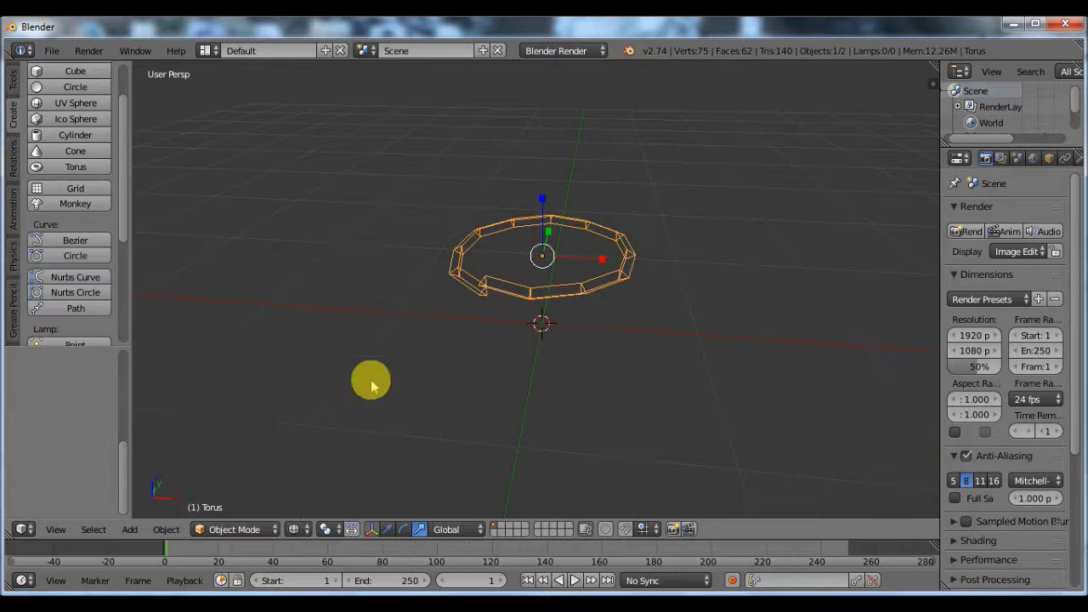
Move the thread ring onto the base of the bolt shaft above the head.
drag(370, 383, 561, 297)
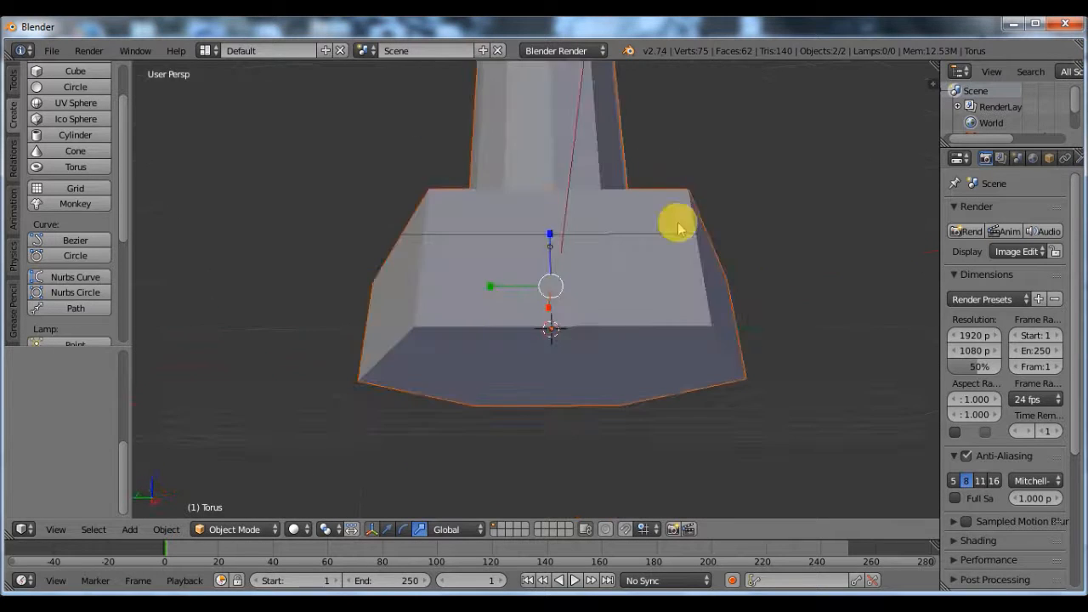
drag(680, 224, 587, 394)
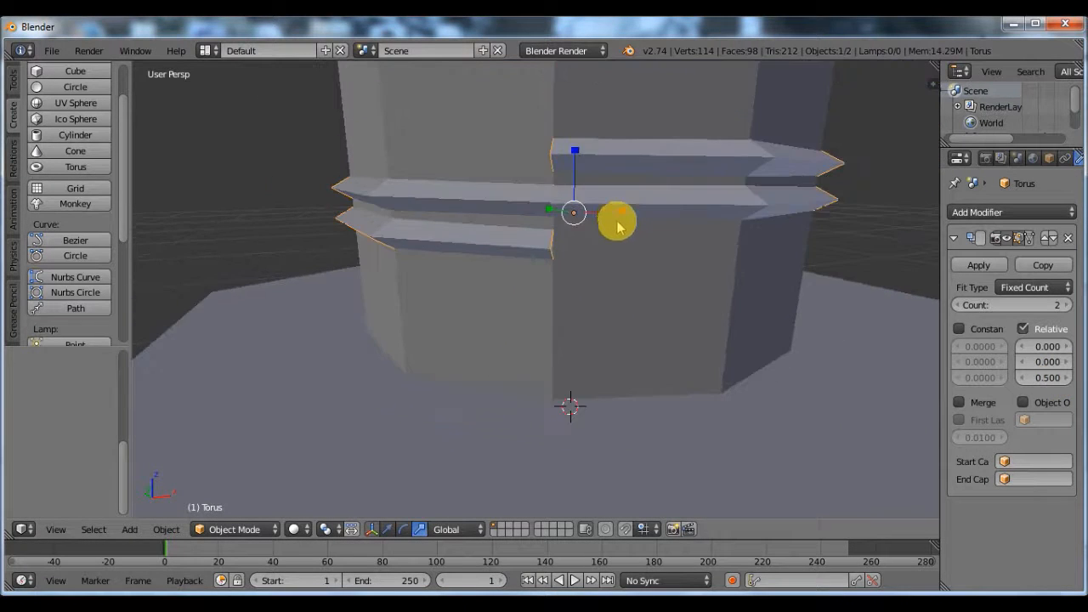
Pull the view back and deselect to inspect the 72-count threaded array along the shaft.
drag(618, 221, 612, 289)
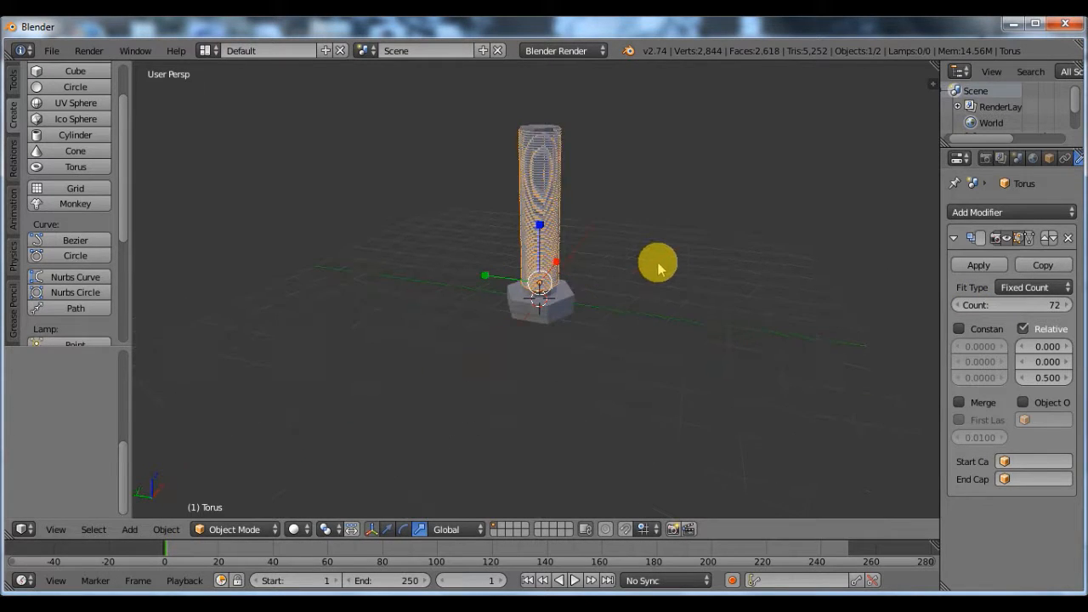
click(622, 204)
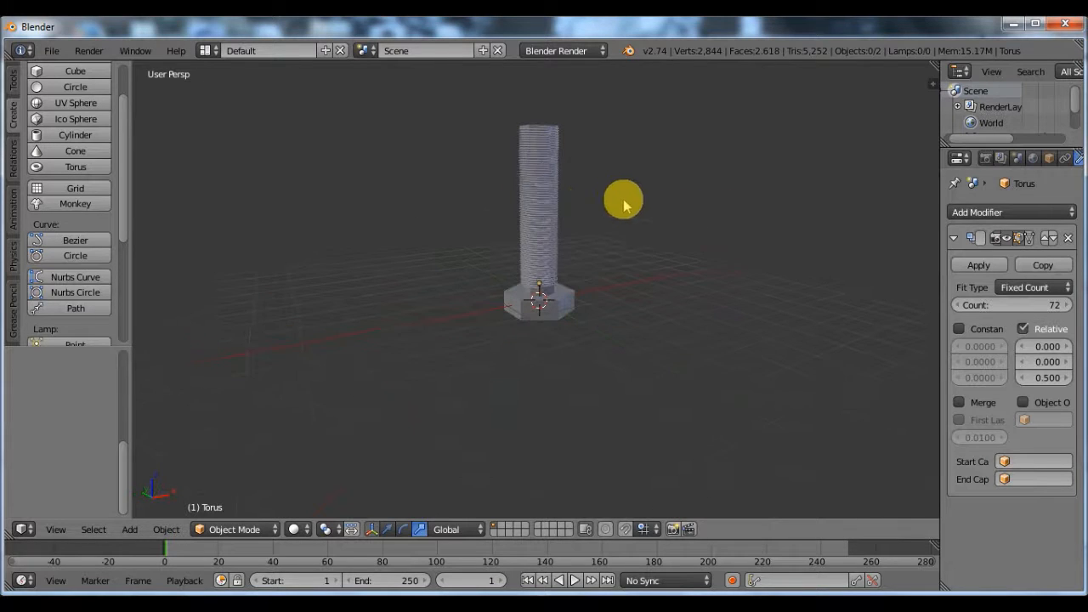
click(537, 213)
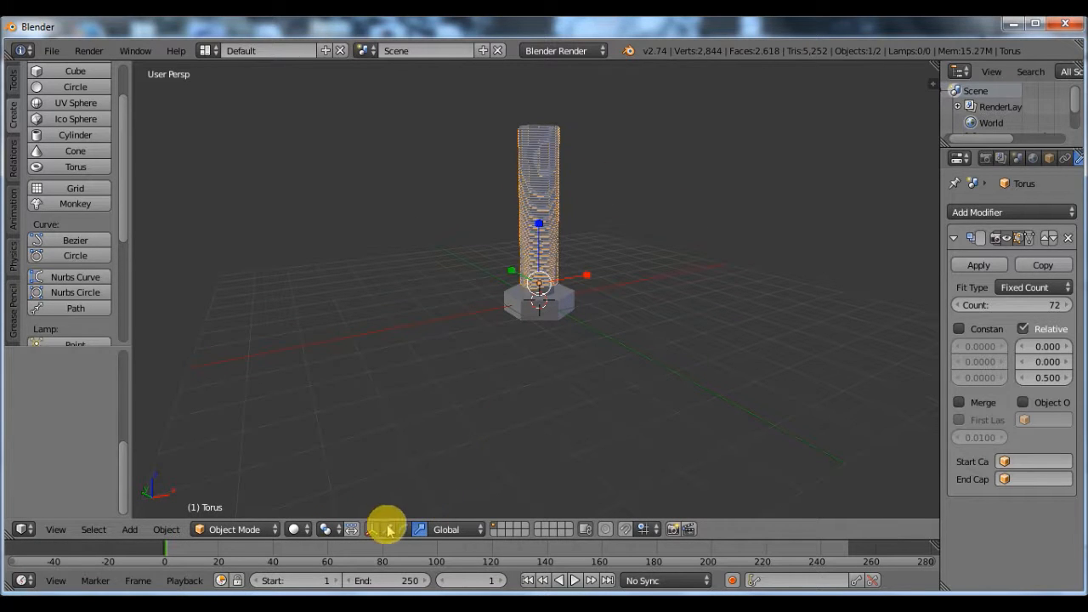